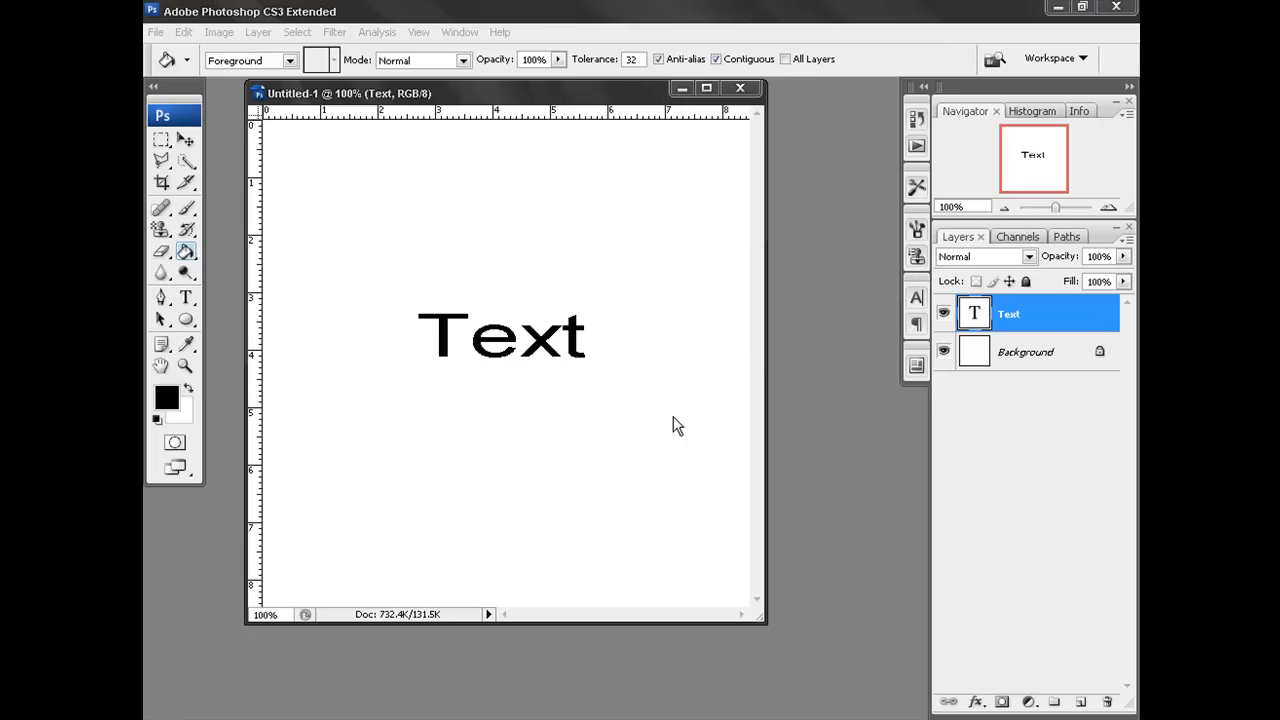
mouse_move(420, 132)
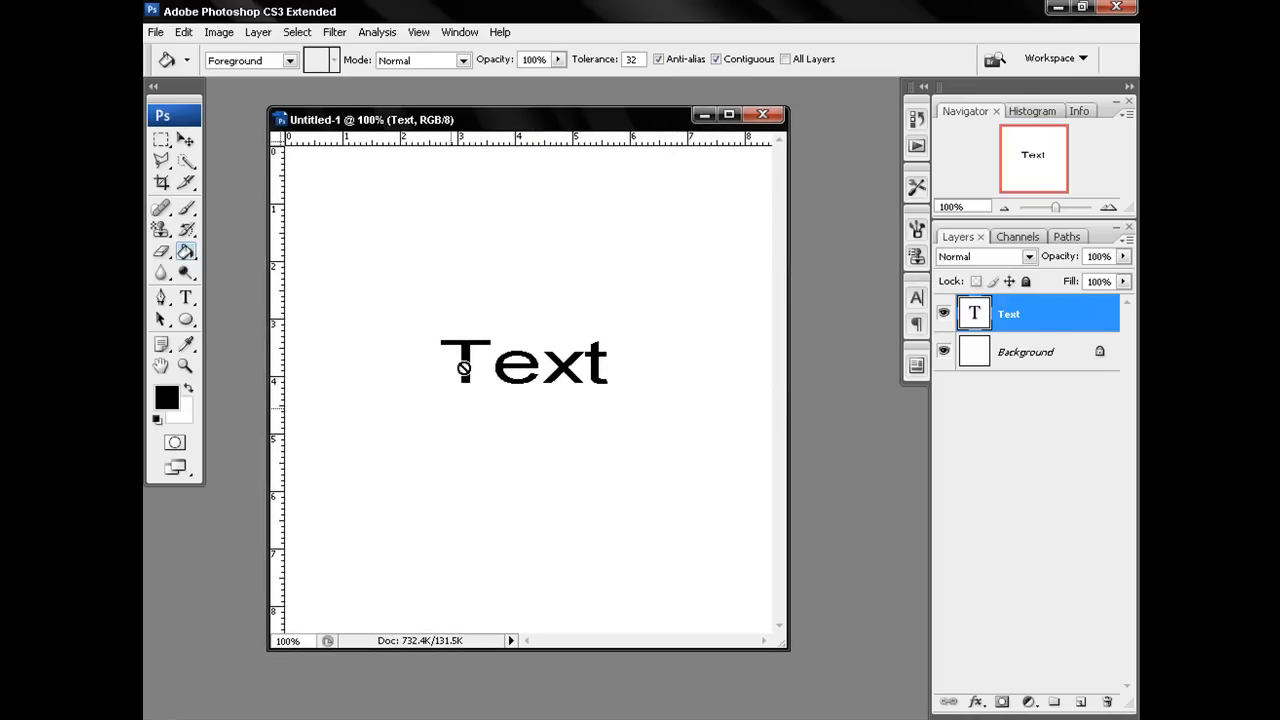
mouse_move(478, 372)
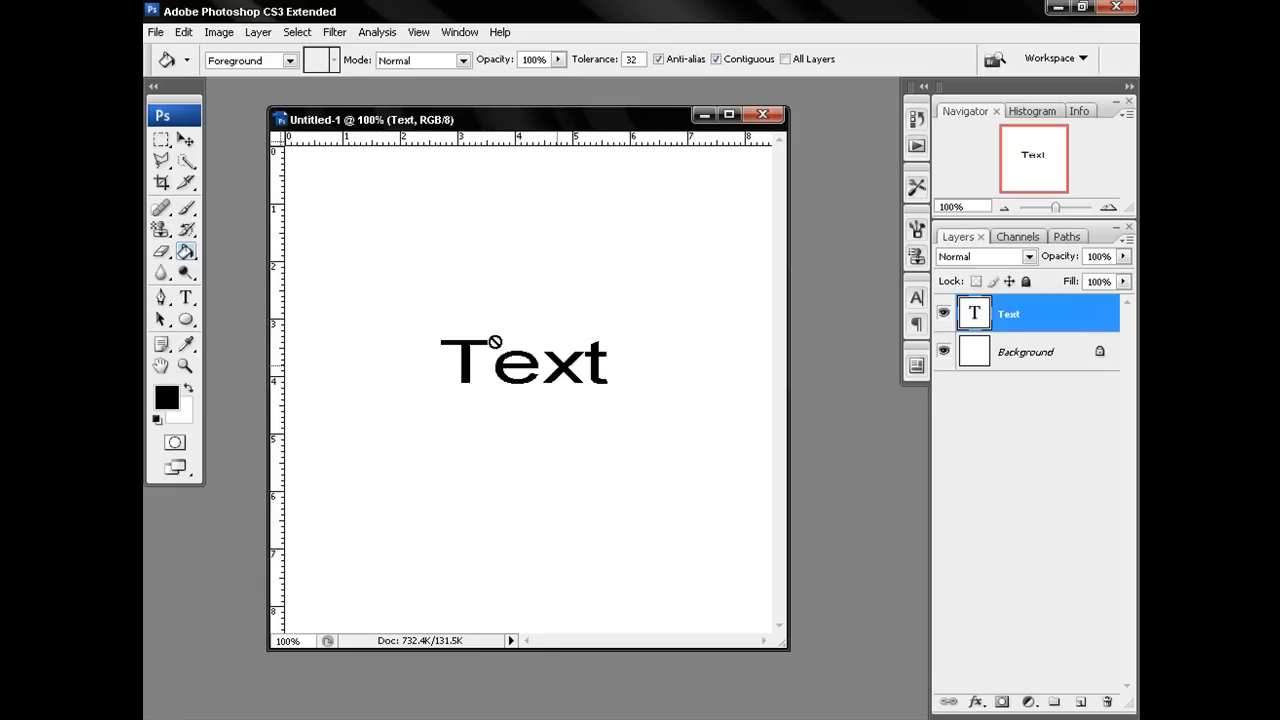
mouse_move(948, 480)
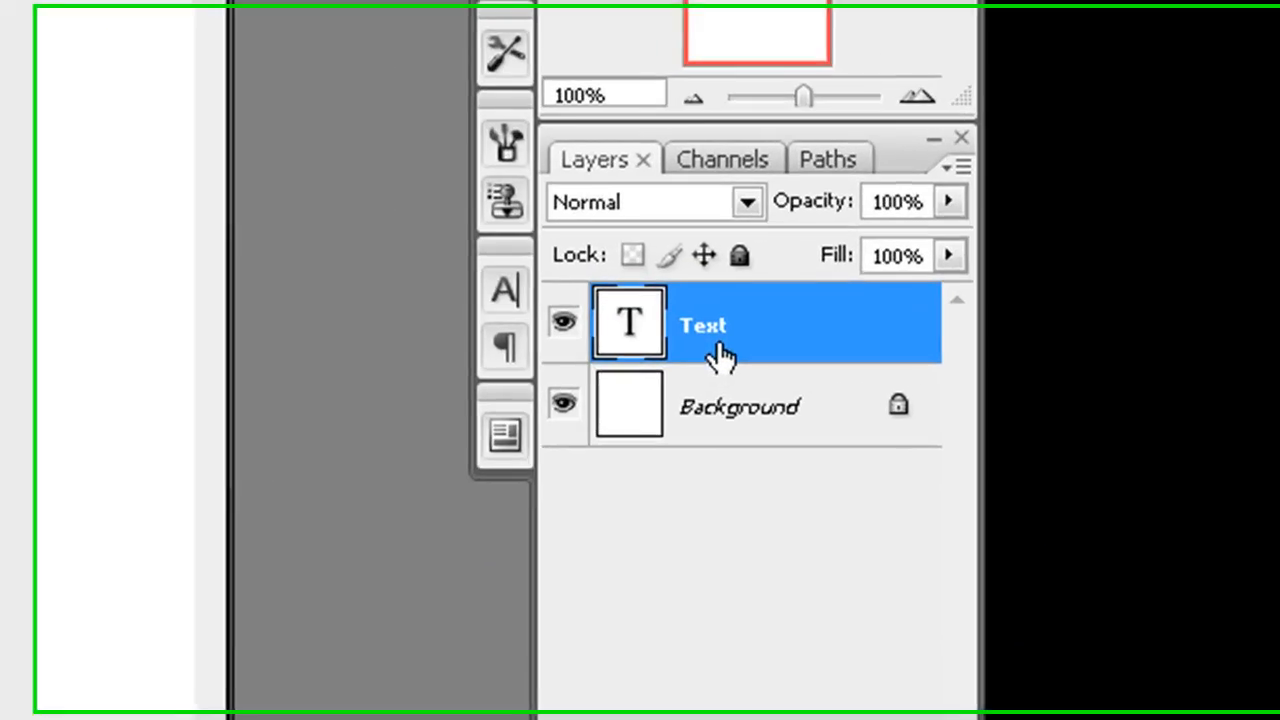
Step: Rasterize the 'Text' type layer into pixels via its Layers-panel context menu
right_click(704, 324)
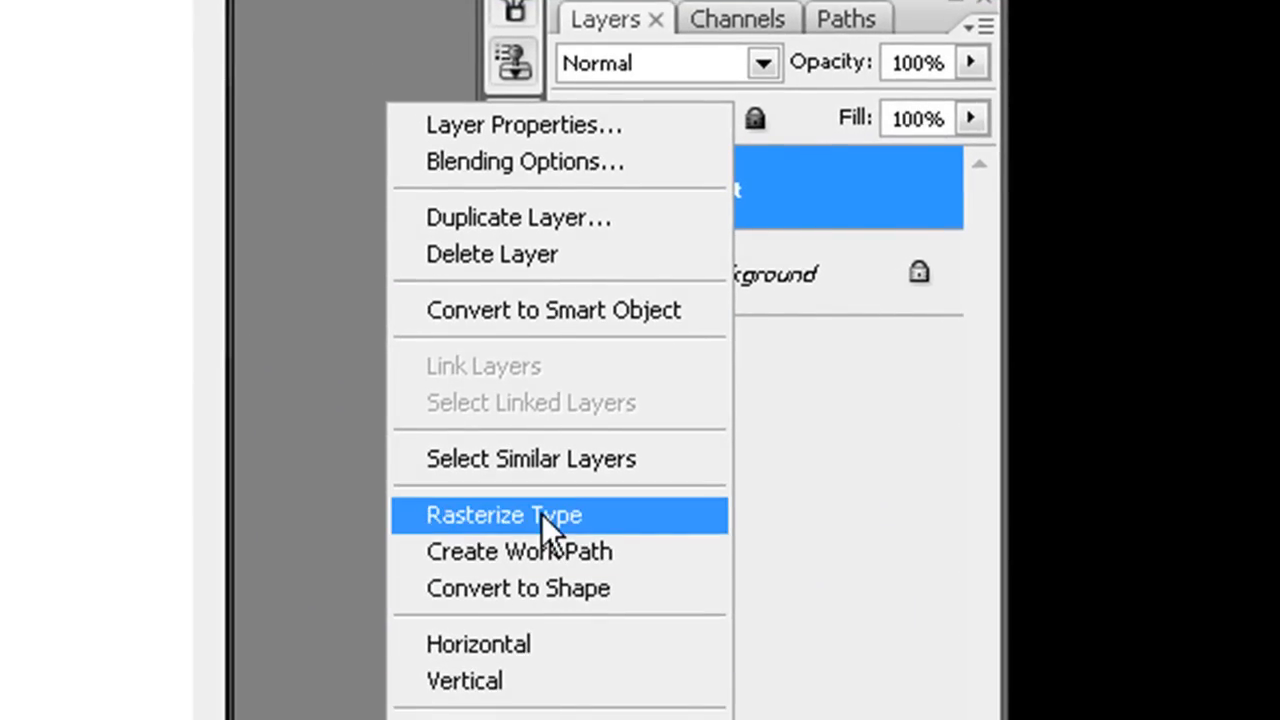
left_click(504, 514)
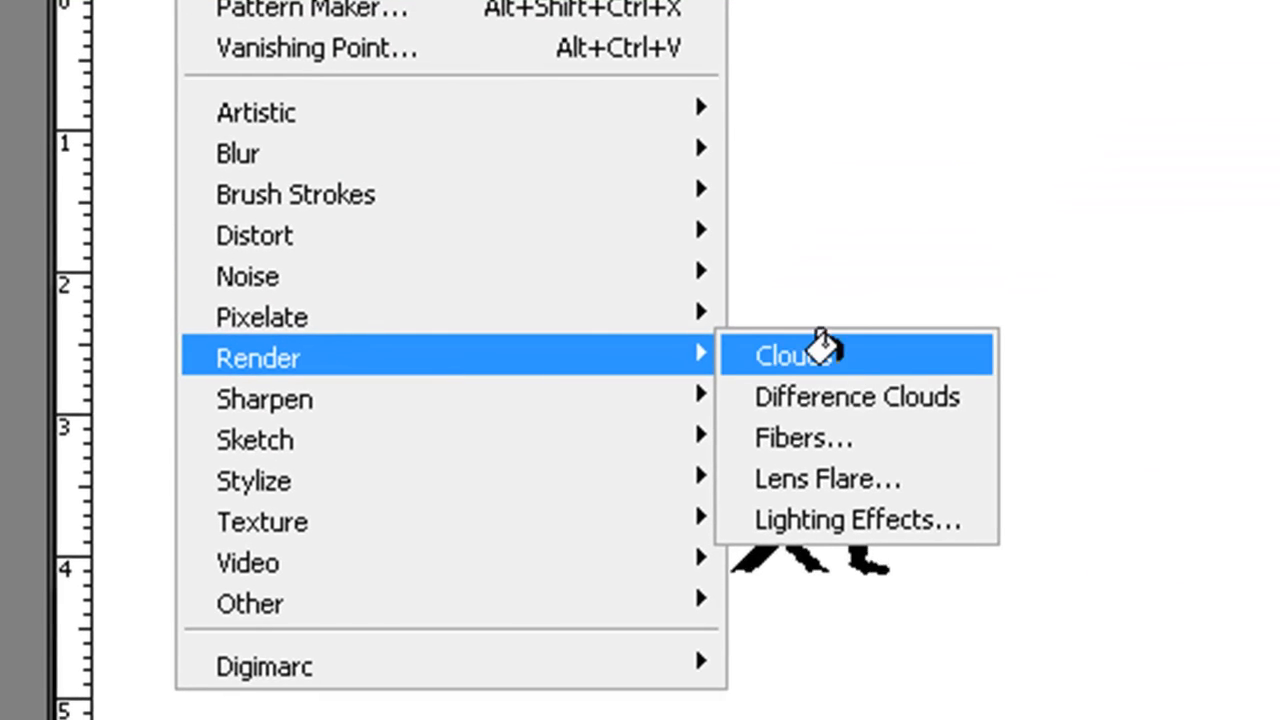
Step: Render Clouds into the letters, then distort them with the Glass filter
left_click(790, 354)
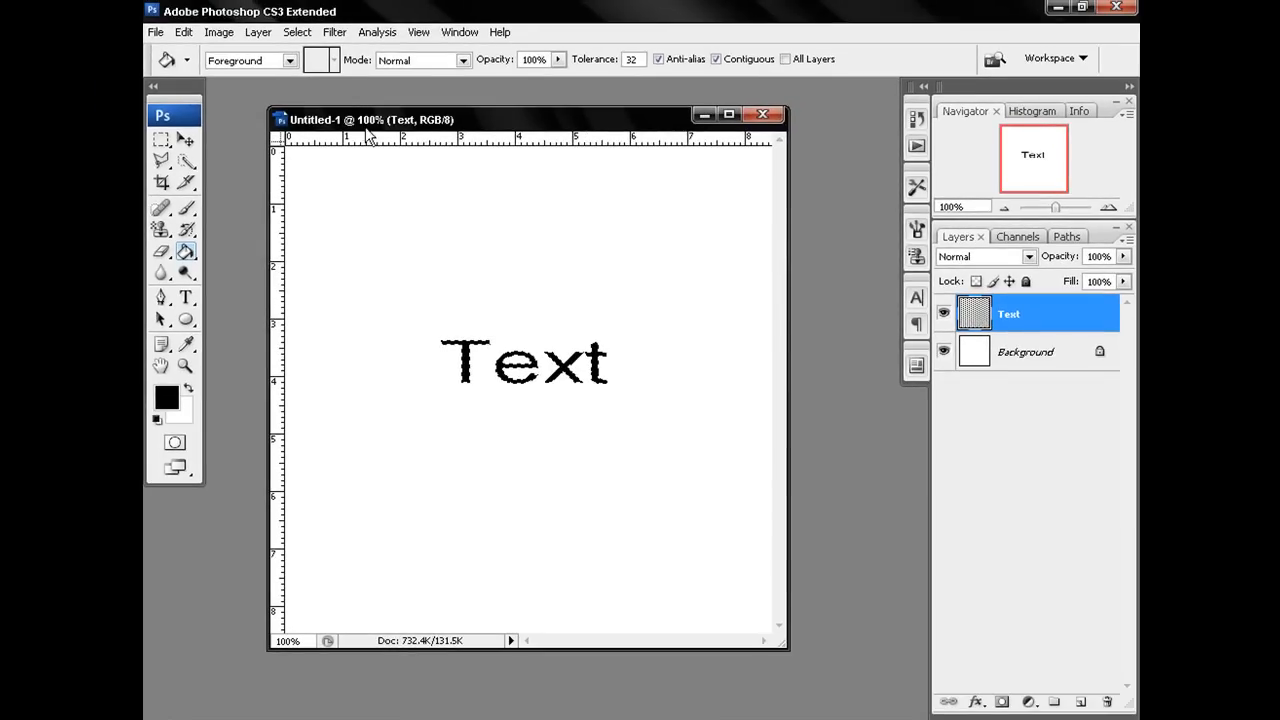
left_click(334, 32)
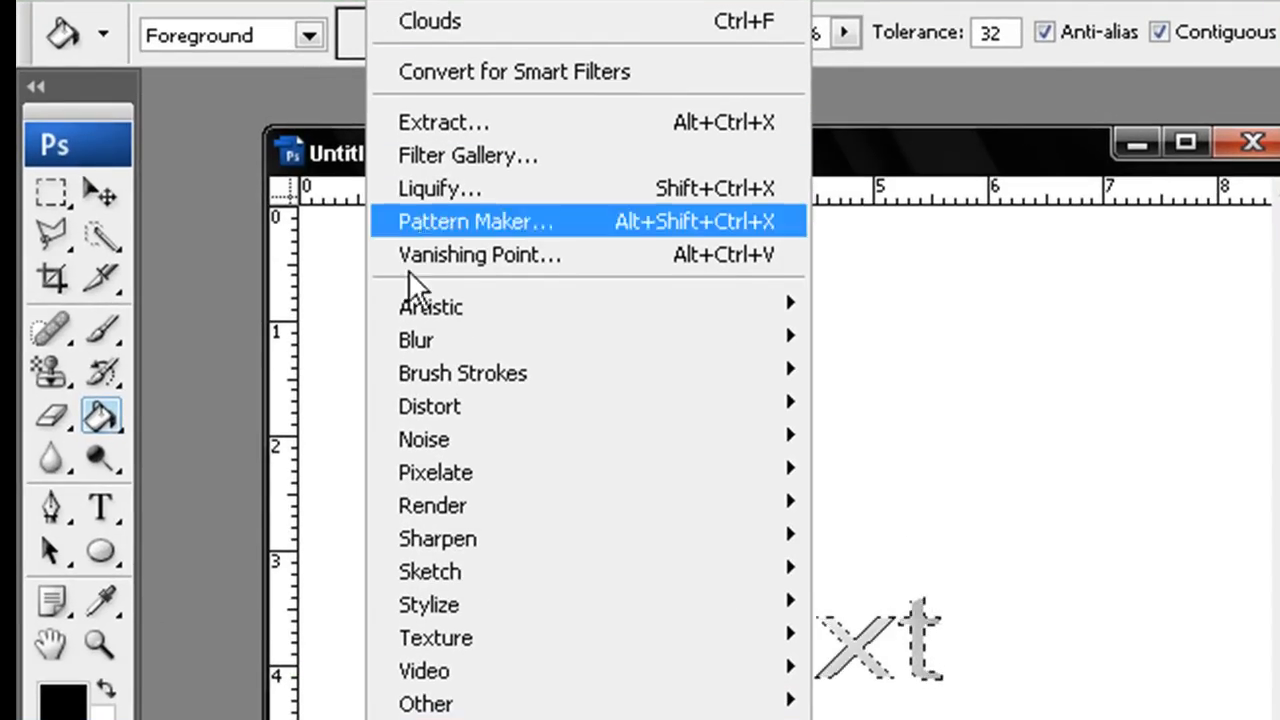
mouse_move(428, 404)
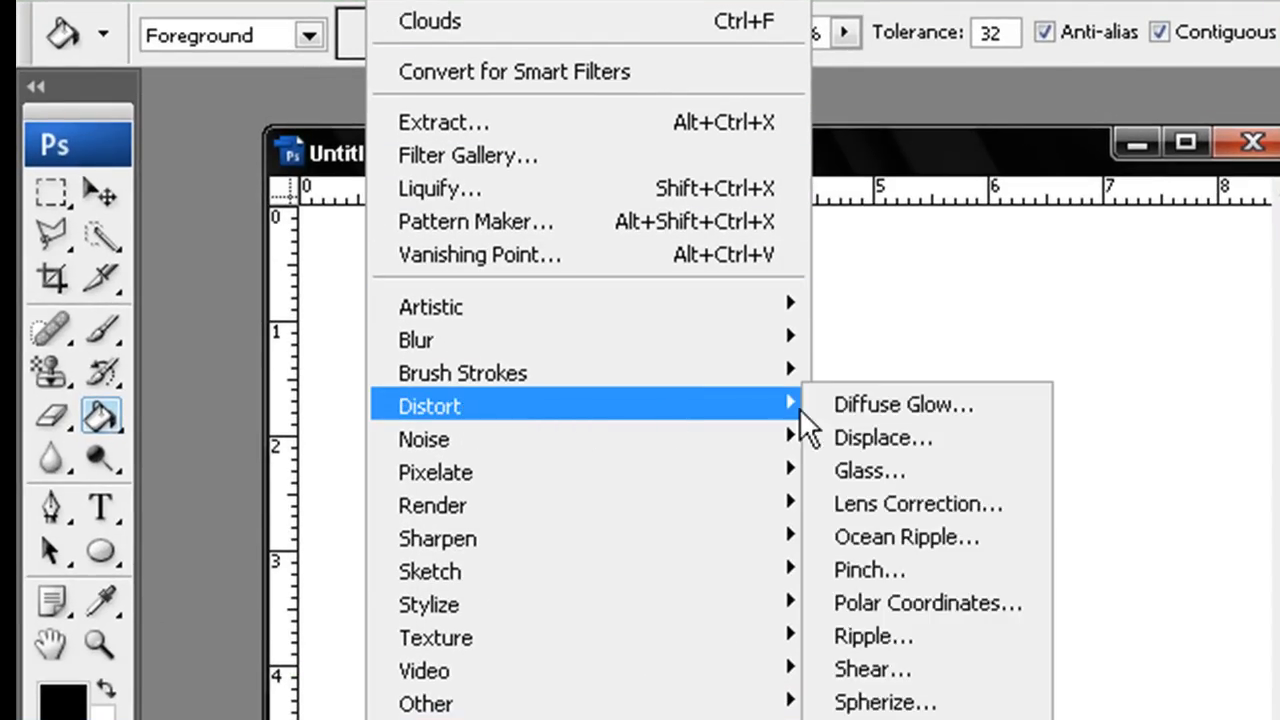
mouse_move(868, 470)
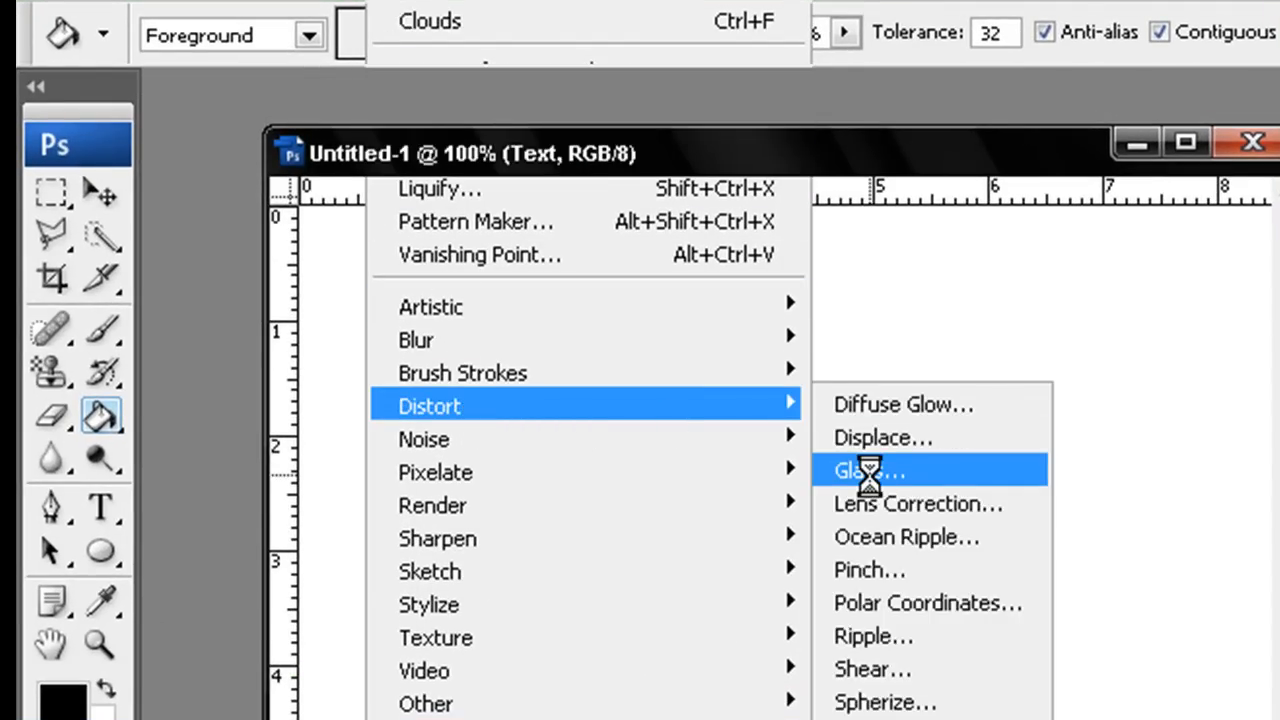
left_click(866, 470)
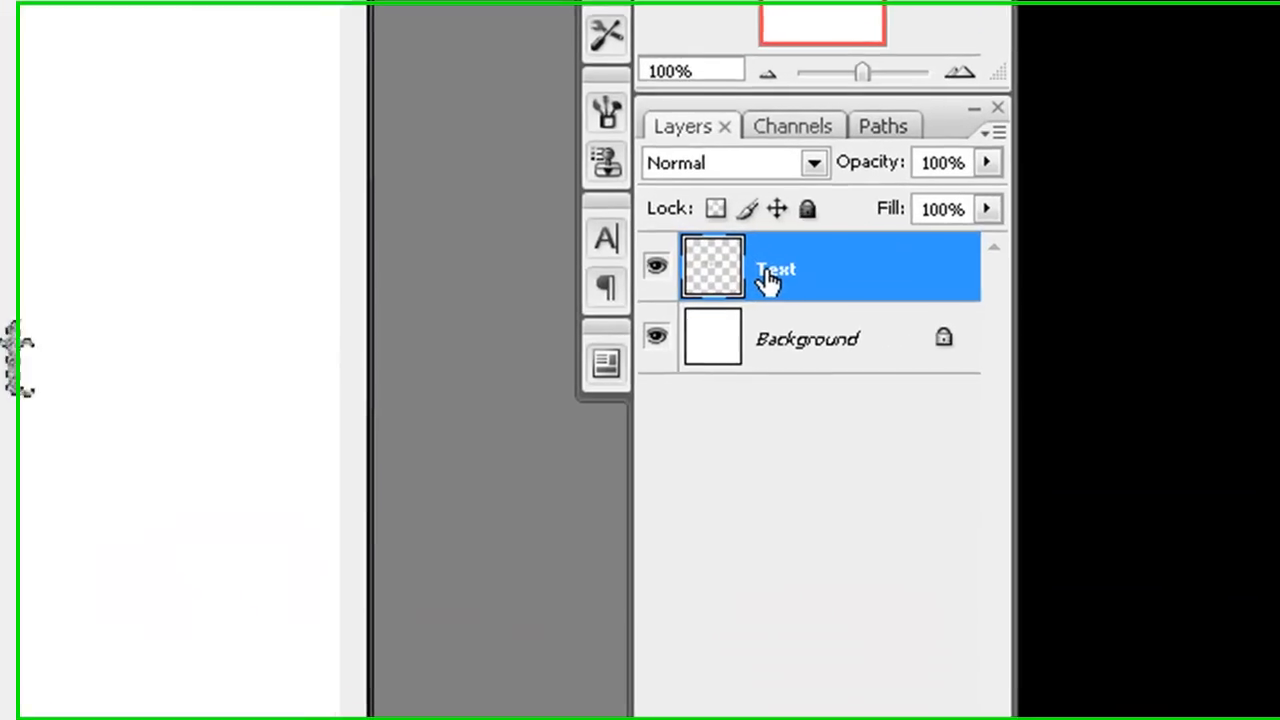
Step: Add a 10 px blue Stroke layer style positioned Outside the letters
right_click(776, 270)
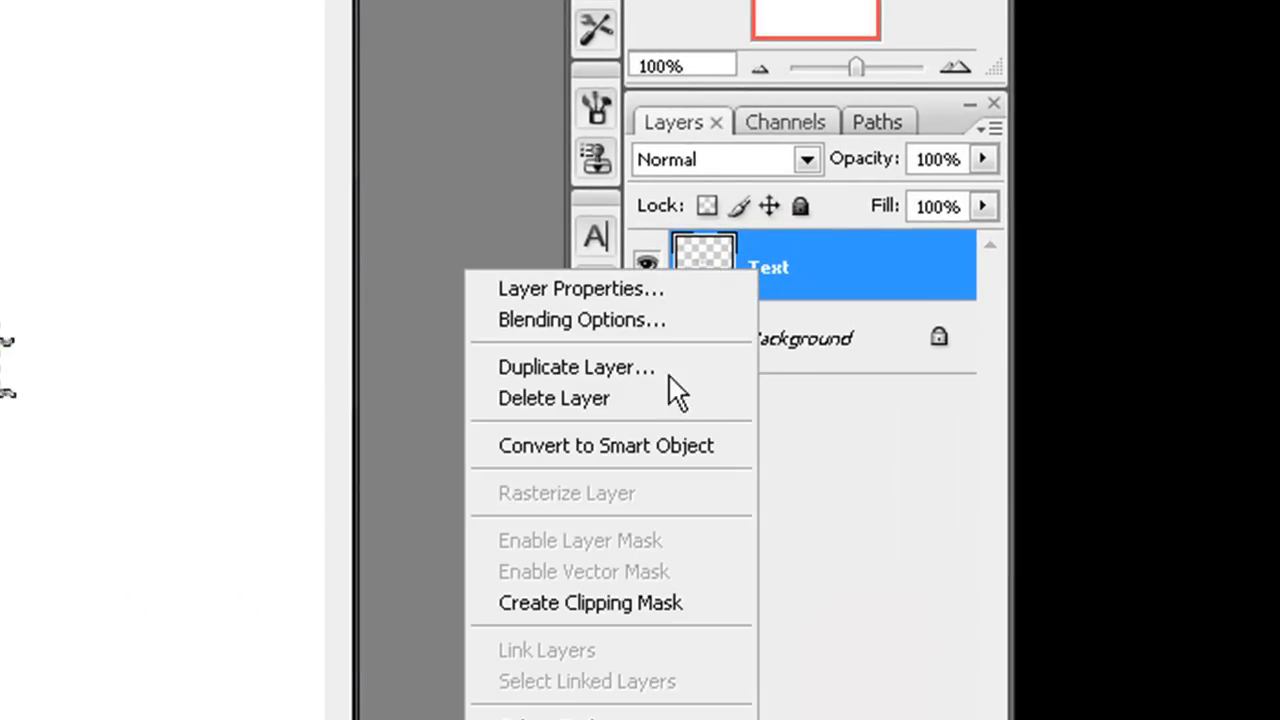
left_click(580, 320)
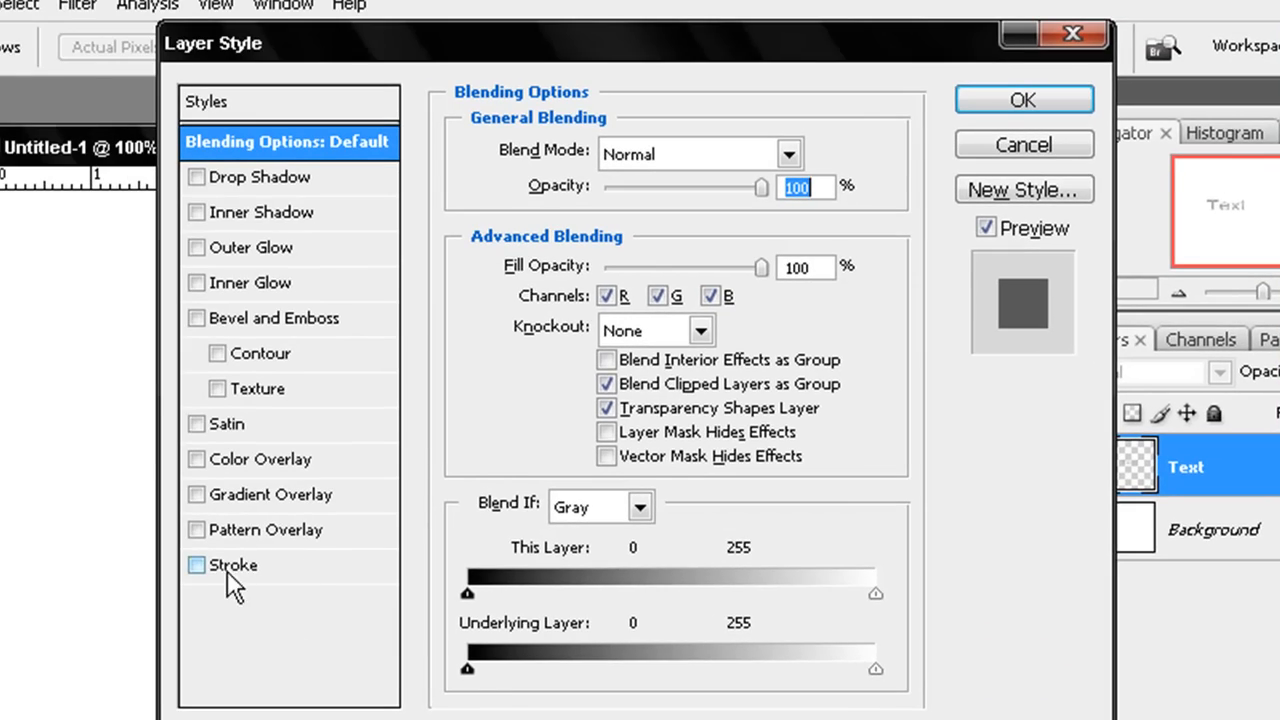
left_click(196, 564)
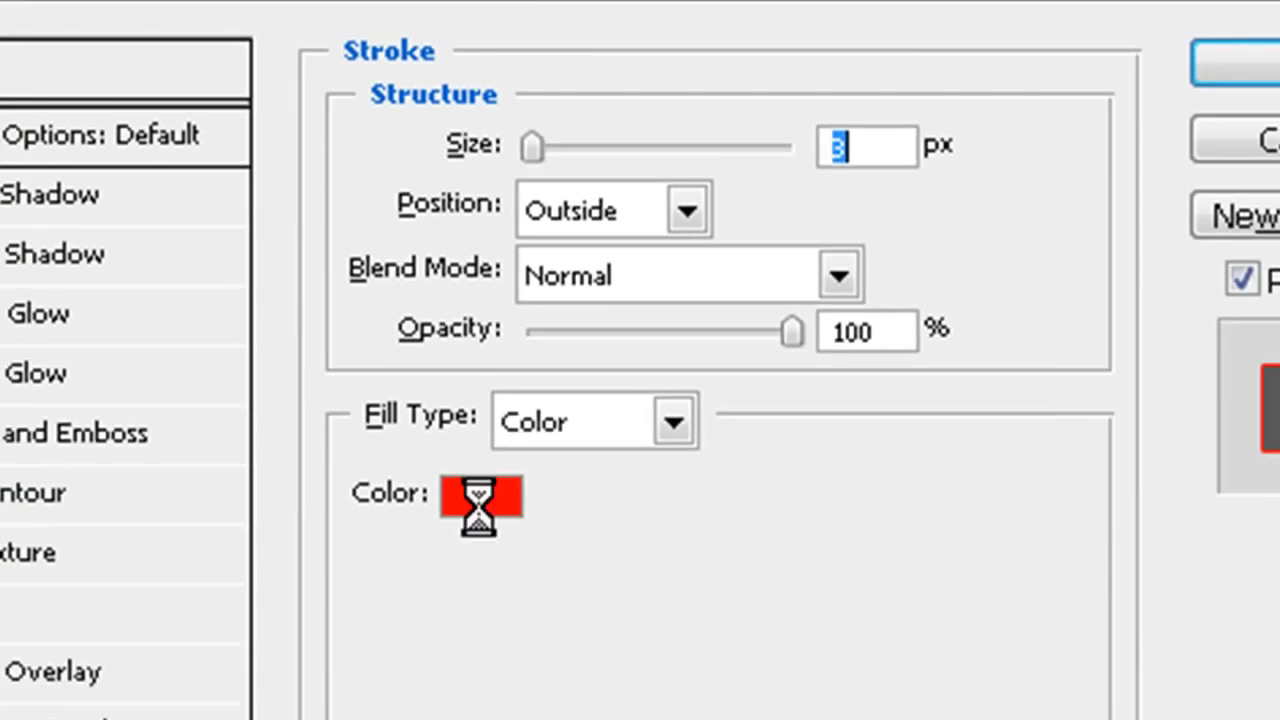
left_click(480, 504)
type("10")
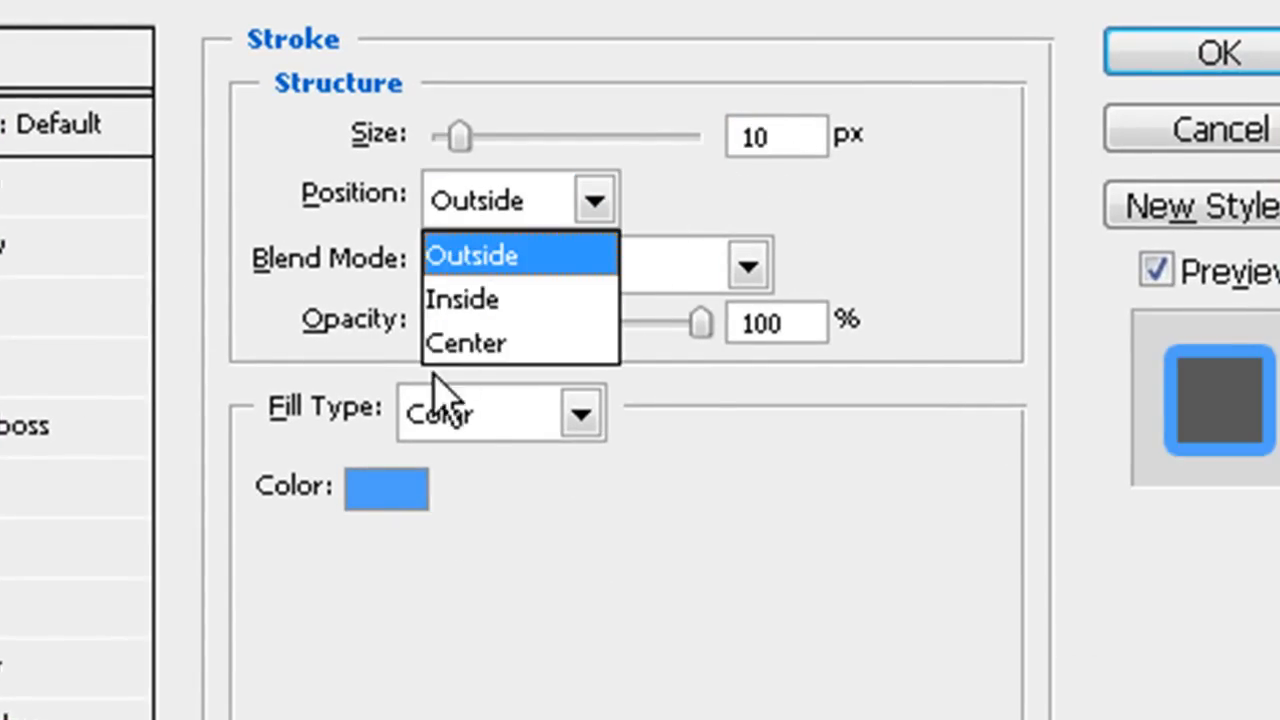
left_click(466, 342)
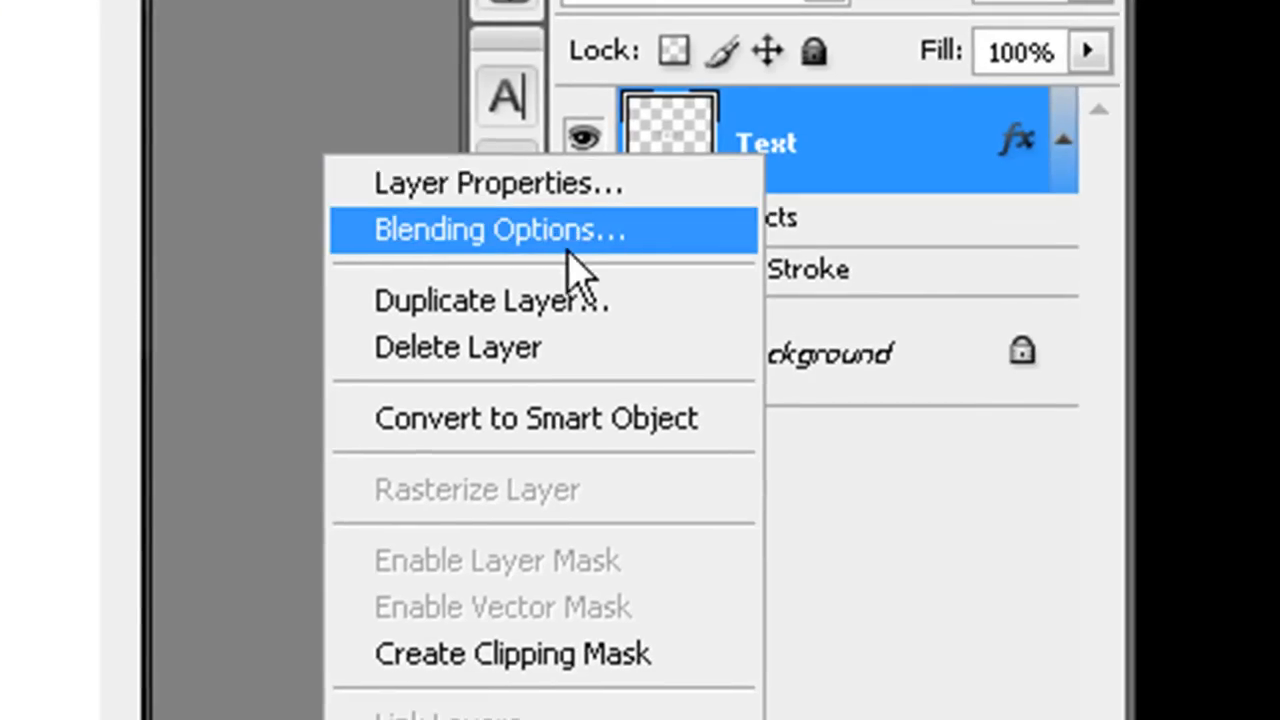
Step: Add a Bevel and Emboss in Stroke Emboss style, 880% depth, 10 px size, and apply
left_click(500, 228)
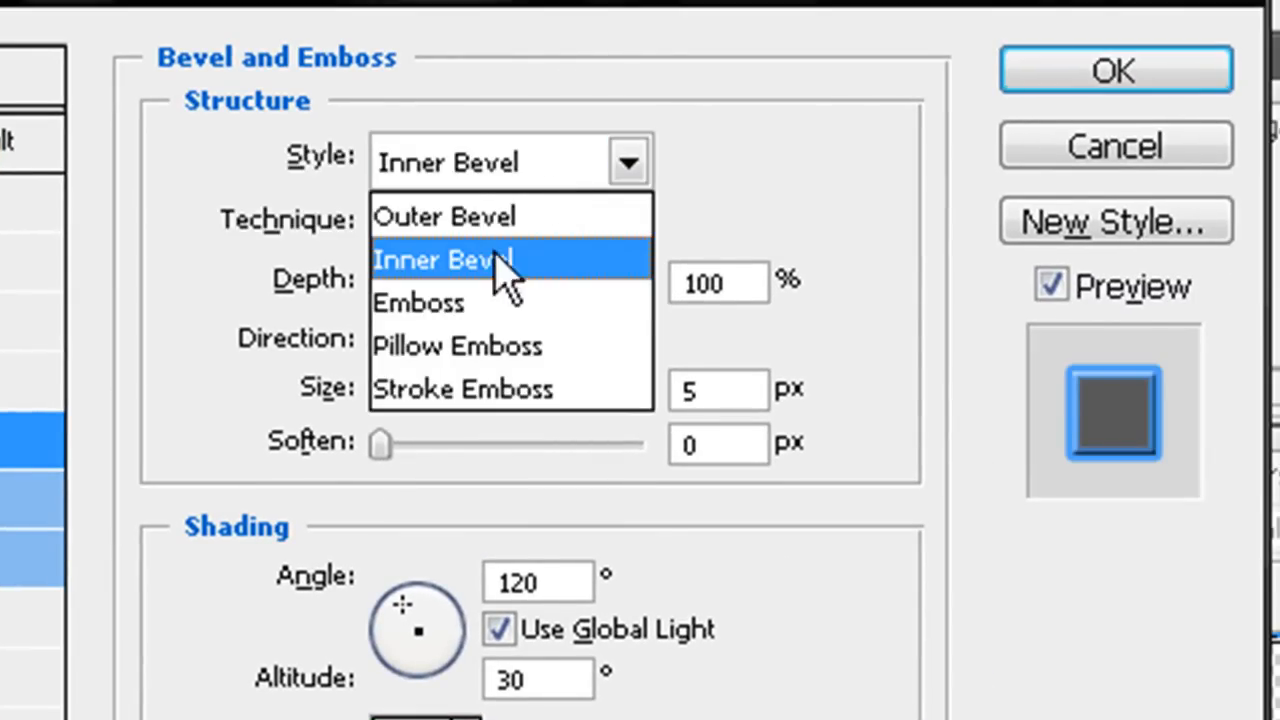
mouse_move(510, 388)
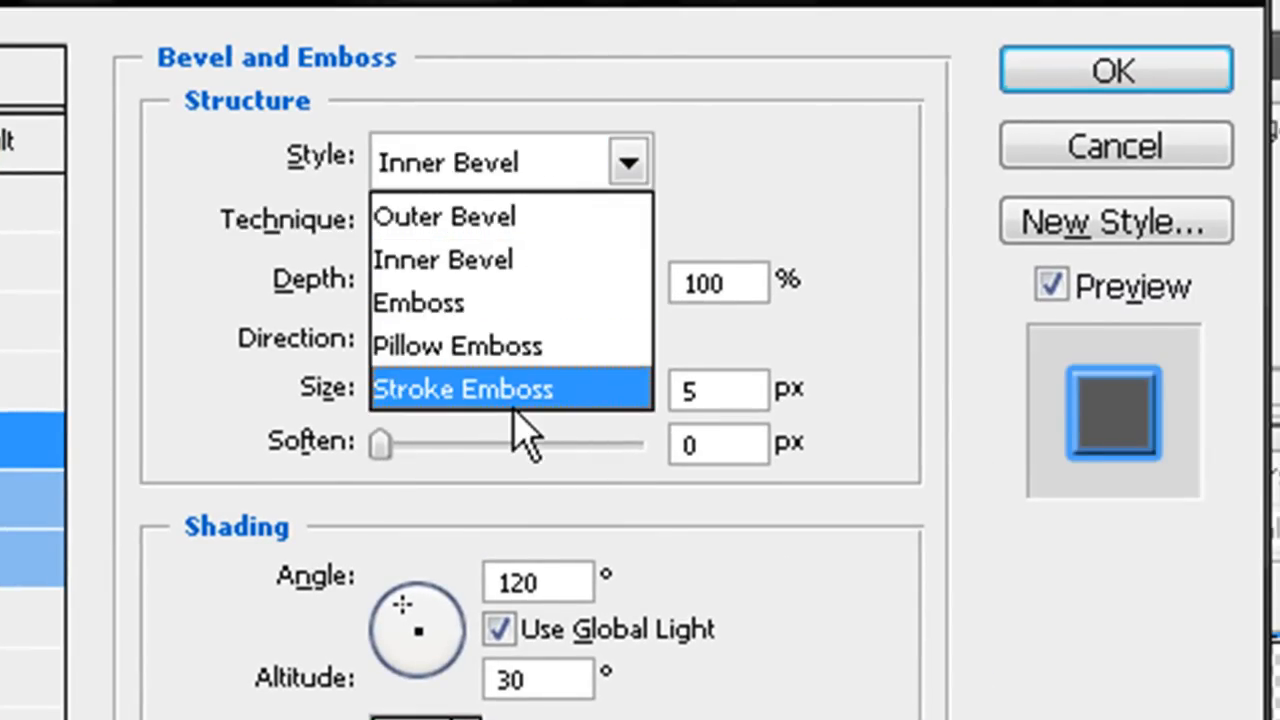
left_click(464, 388)
type("880")
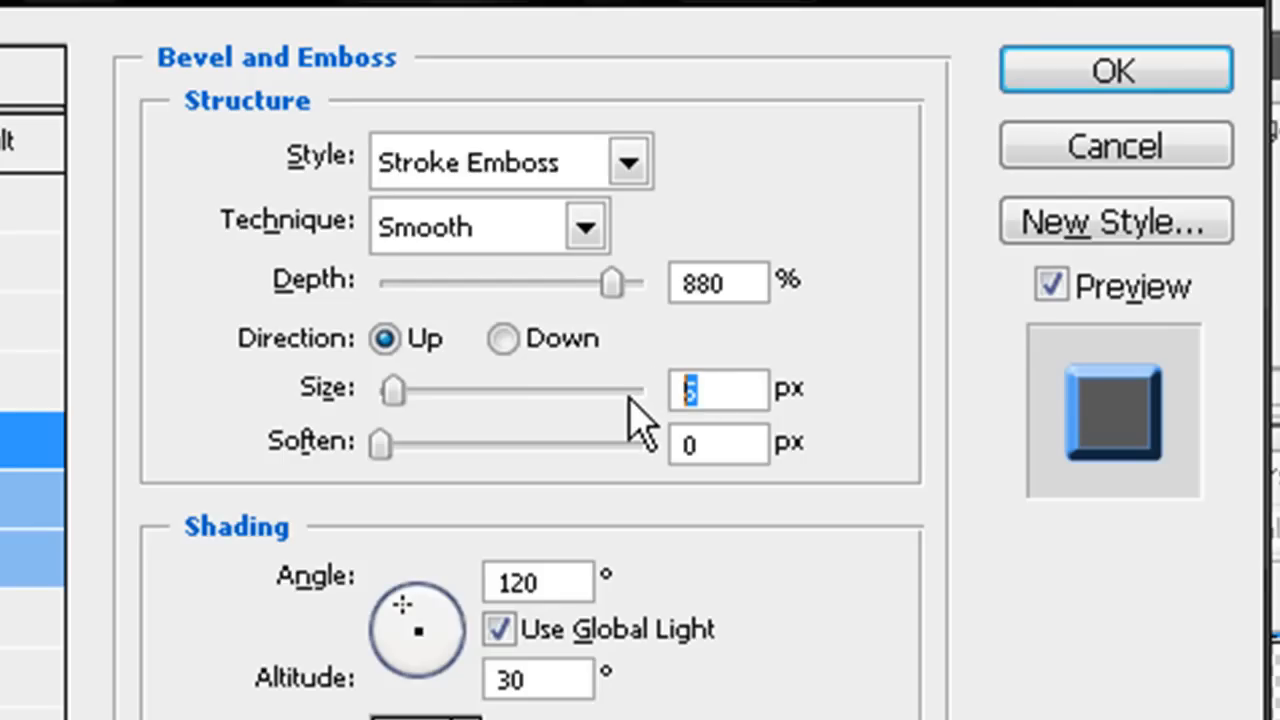
type("10")
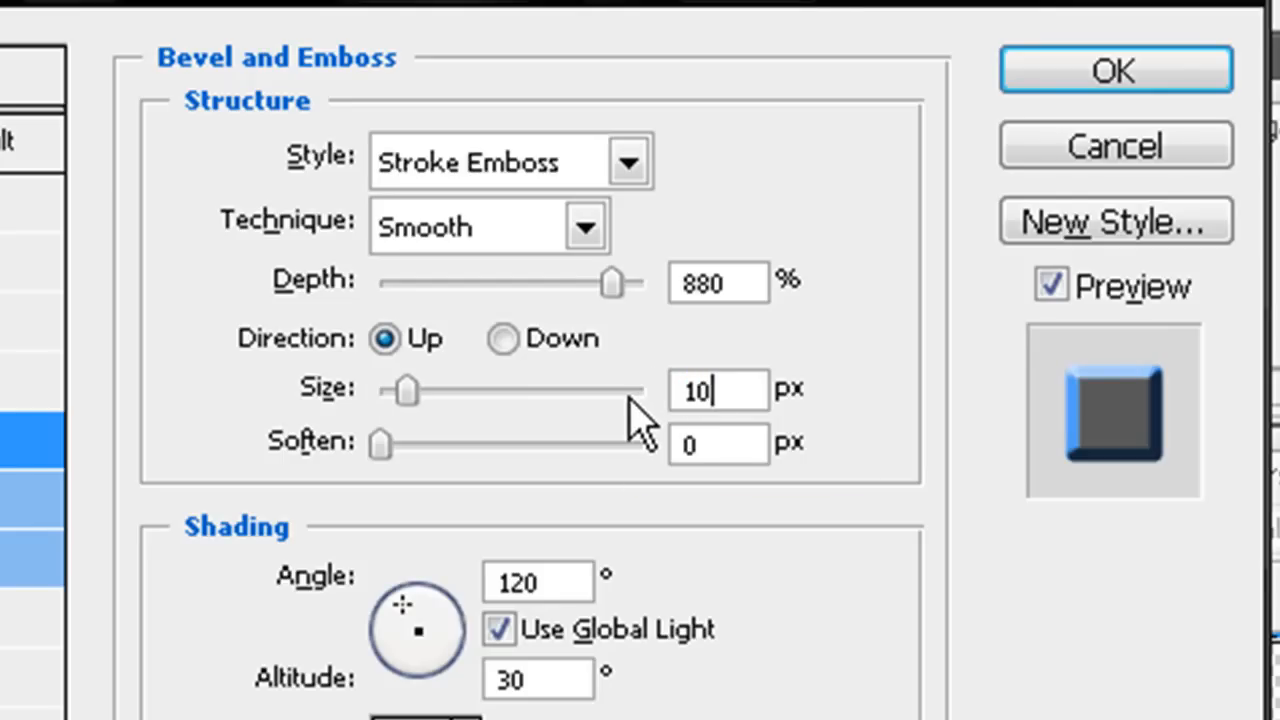
mouse_move(170, 570)
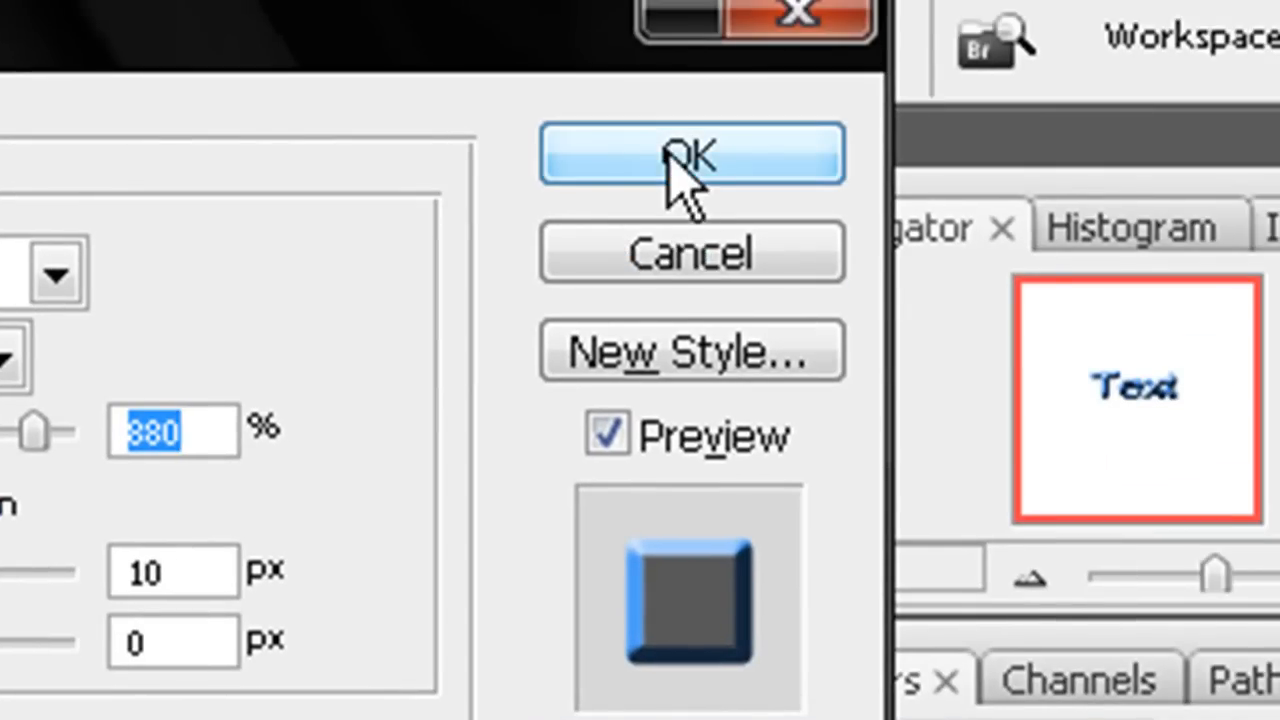
left_click(692, 152)
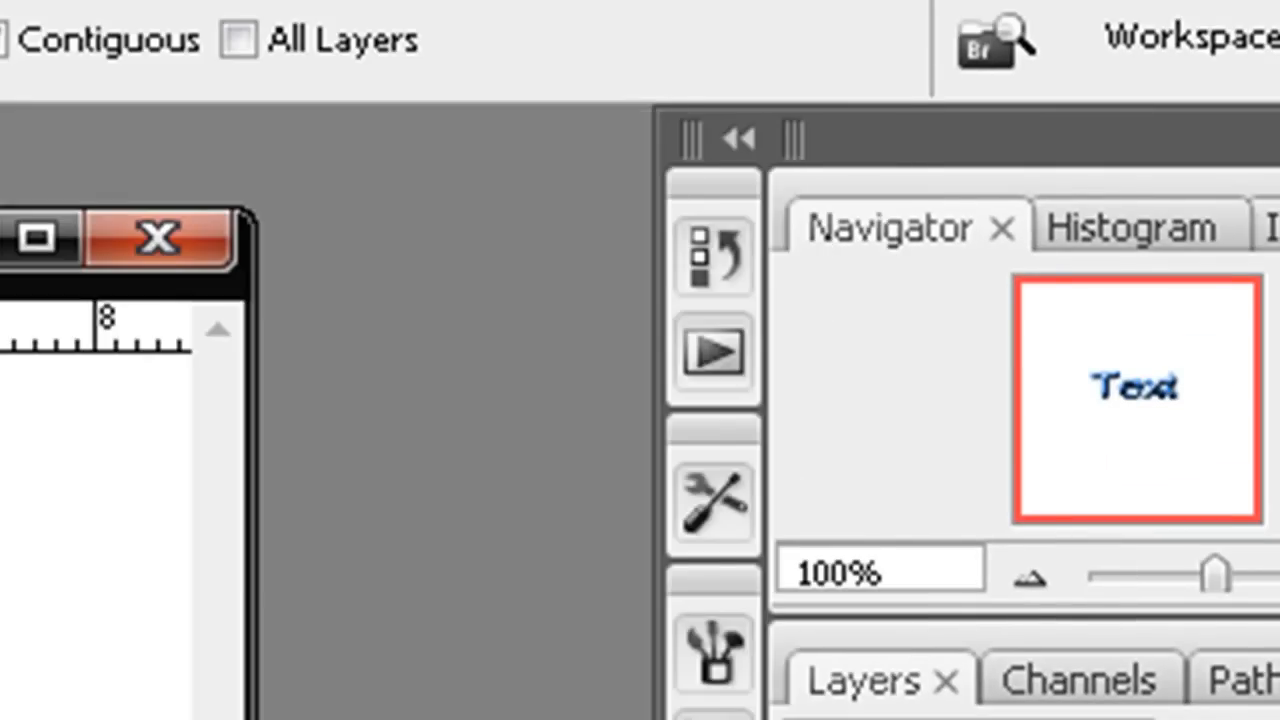